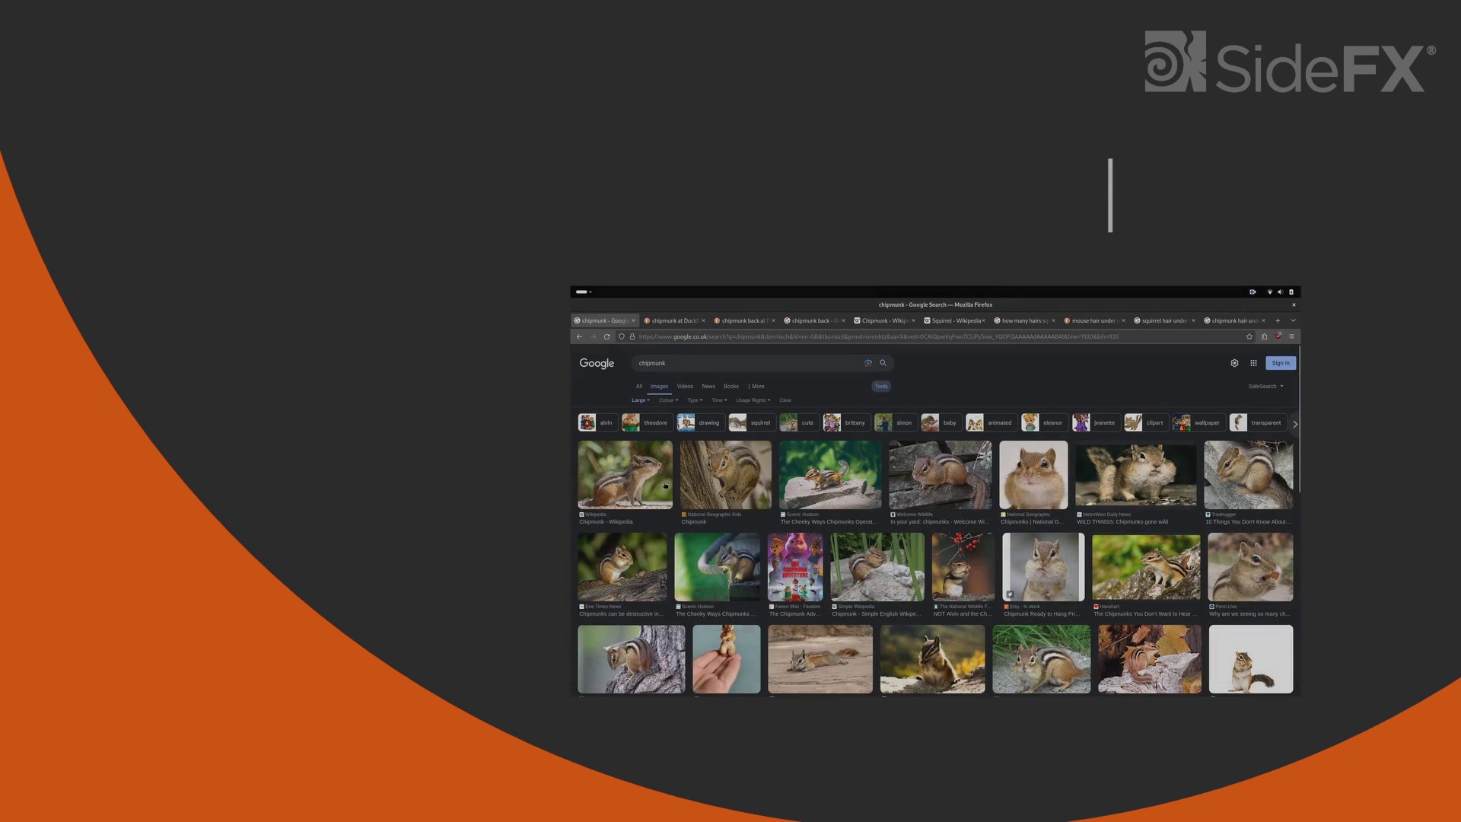
- Enlarge the Wikipedia chipmunk photo from the 'chipmunk' image results and scroll through the preview
{"action": "left_click", "coordinate": [624, 473]}
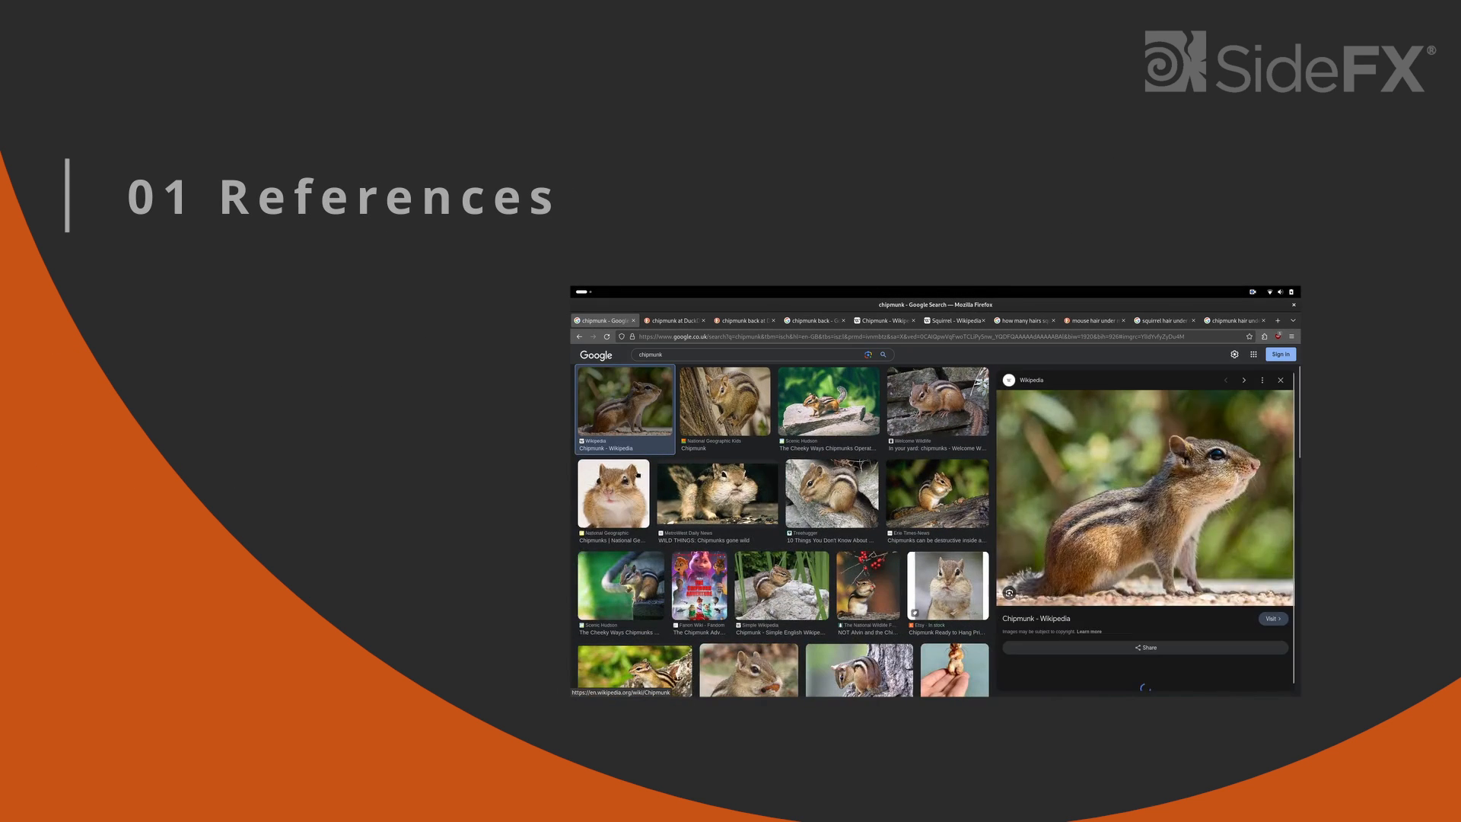
{"action": "scroll", "scroll_direction": "down", "scroll_amount": 3}
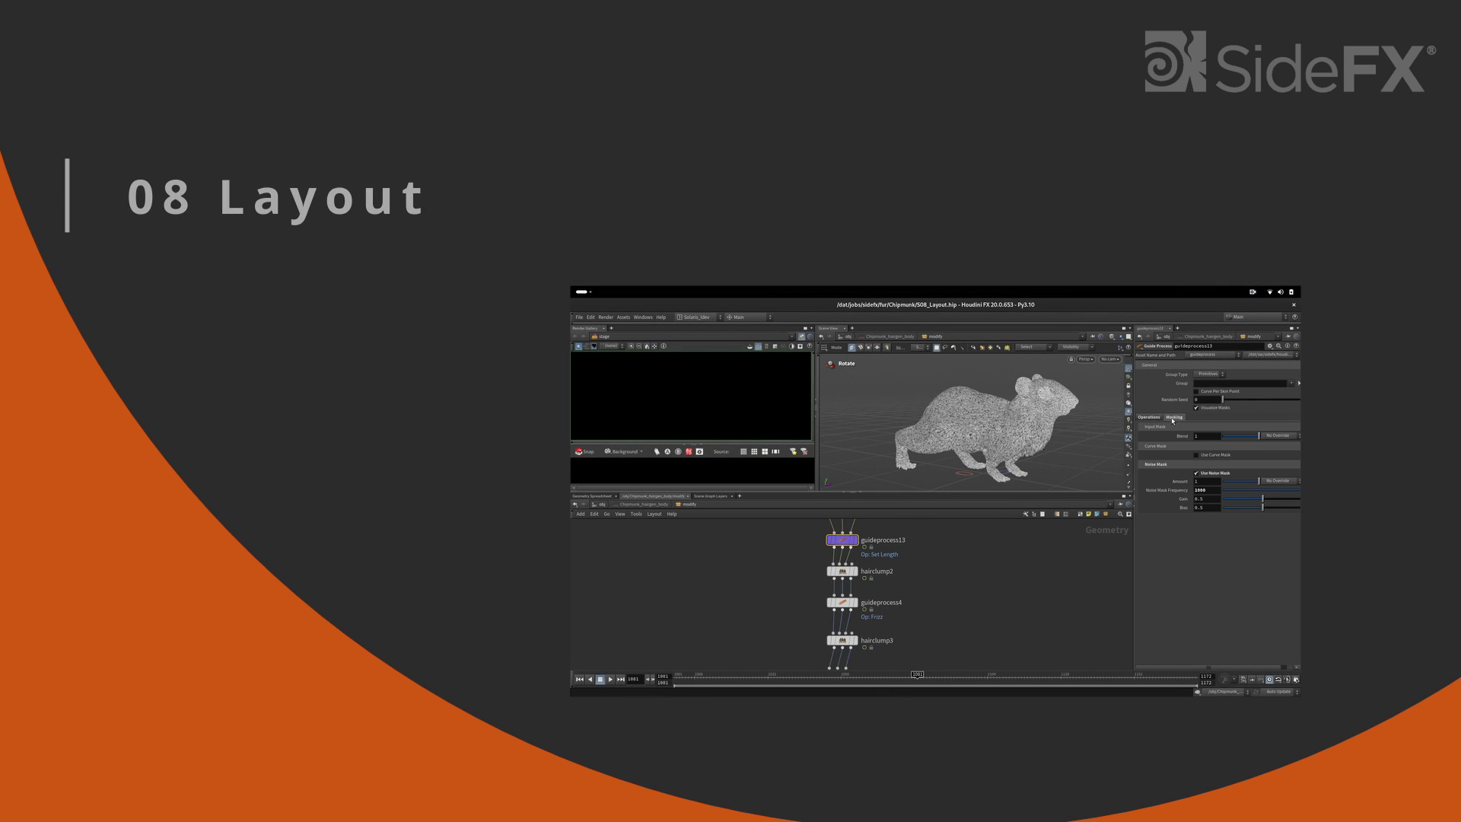
- Select the hairclump node to display its clump profile settings
{"action": "left_click", "coordinate": [842, 571]}
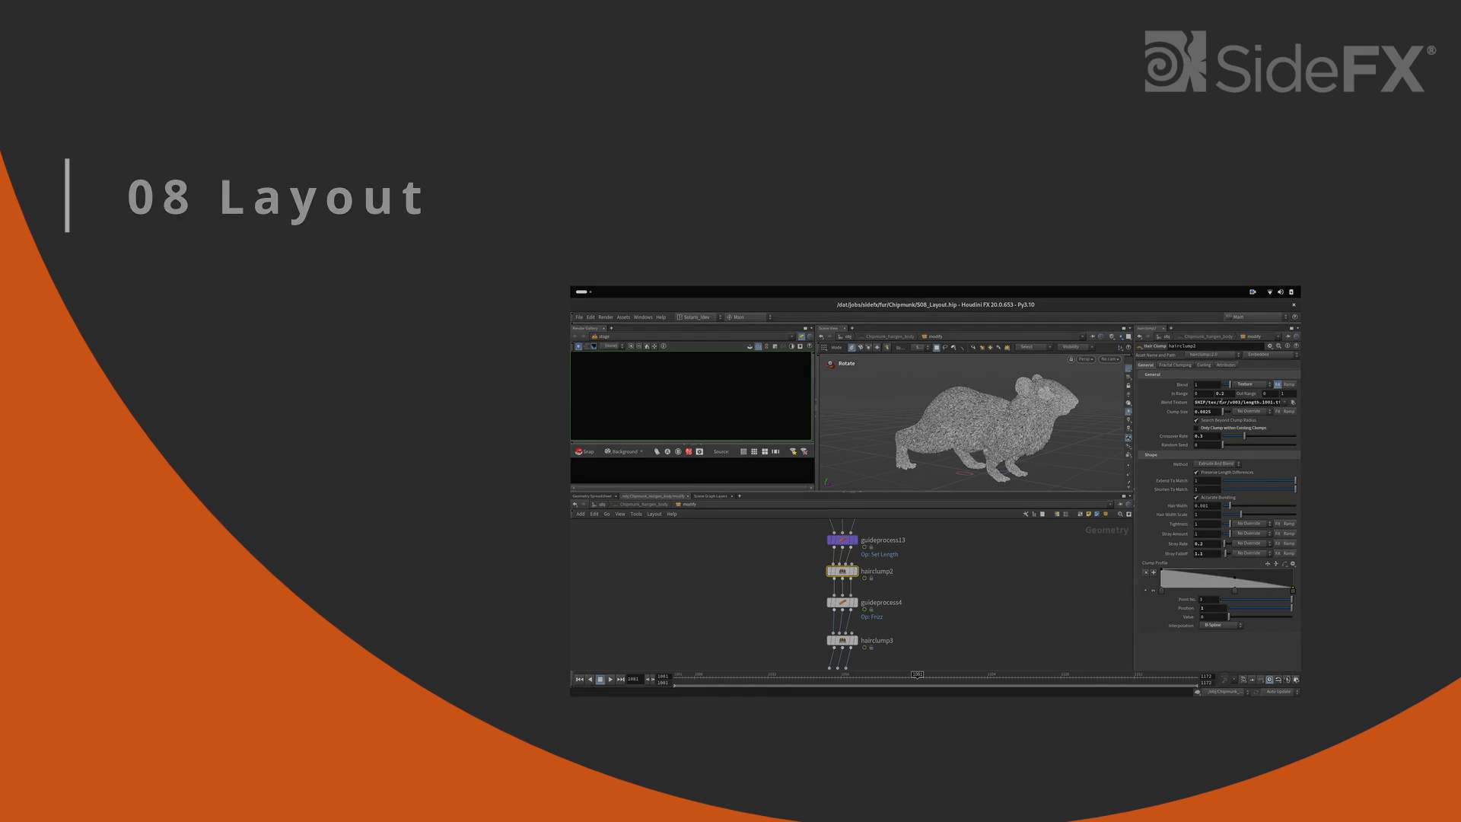